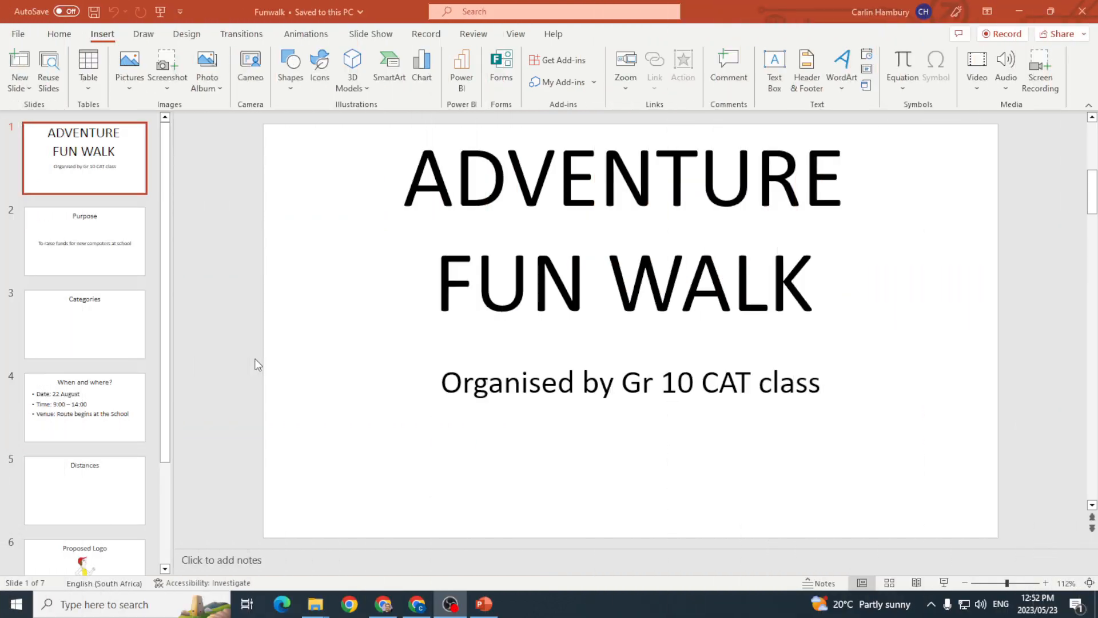
mouse_move(316, 530)
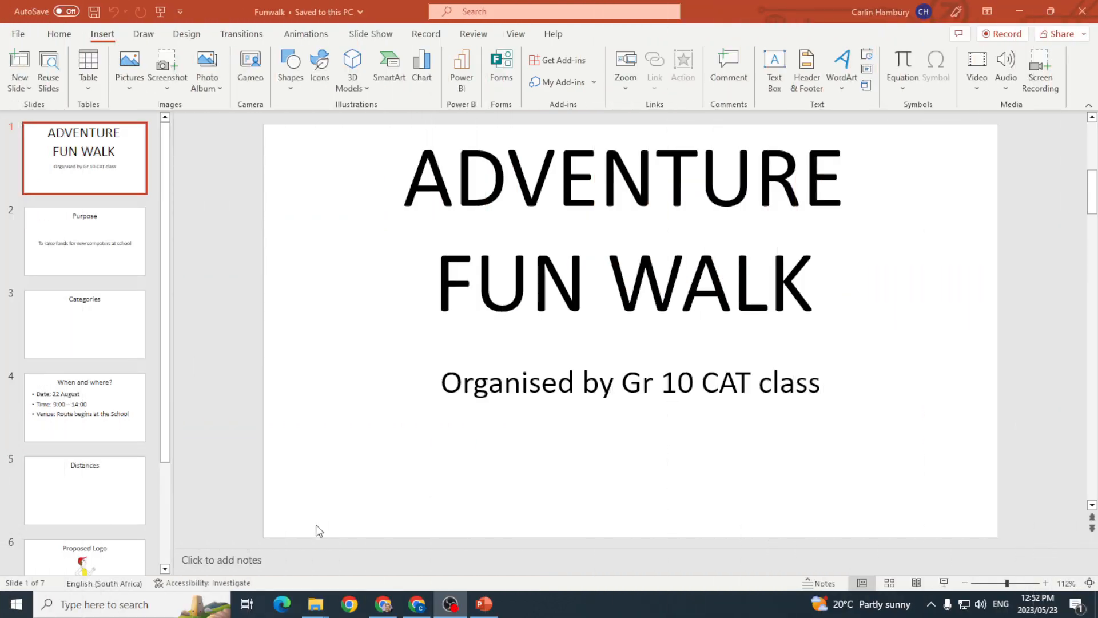
mouse_move(333, 539)
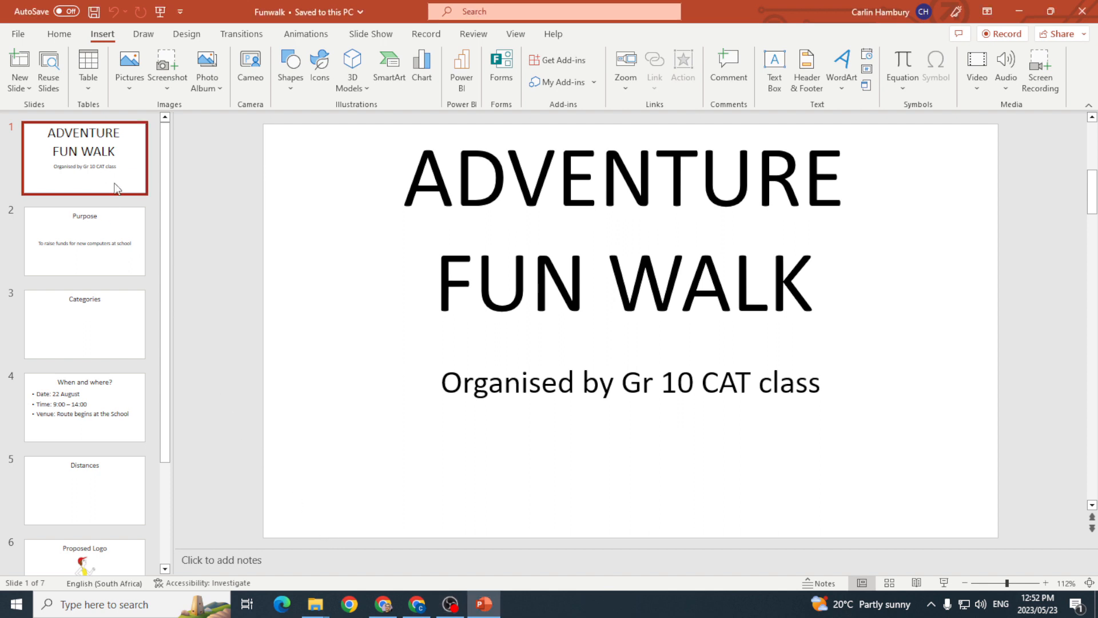
Glance at the Categories slide, then select the Purpose slide (slide 2) for editing
left_click(84, 324)
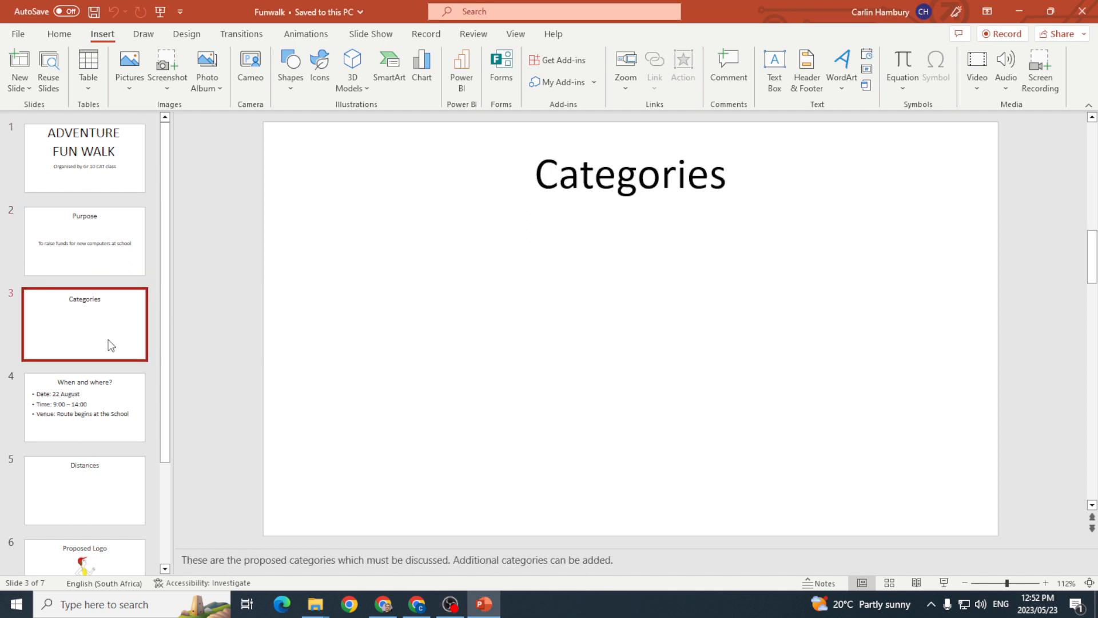
left_click(84, 240)
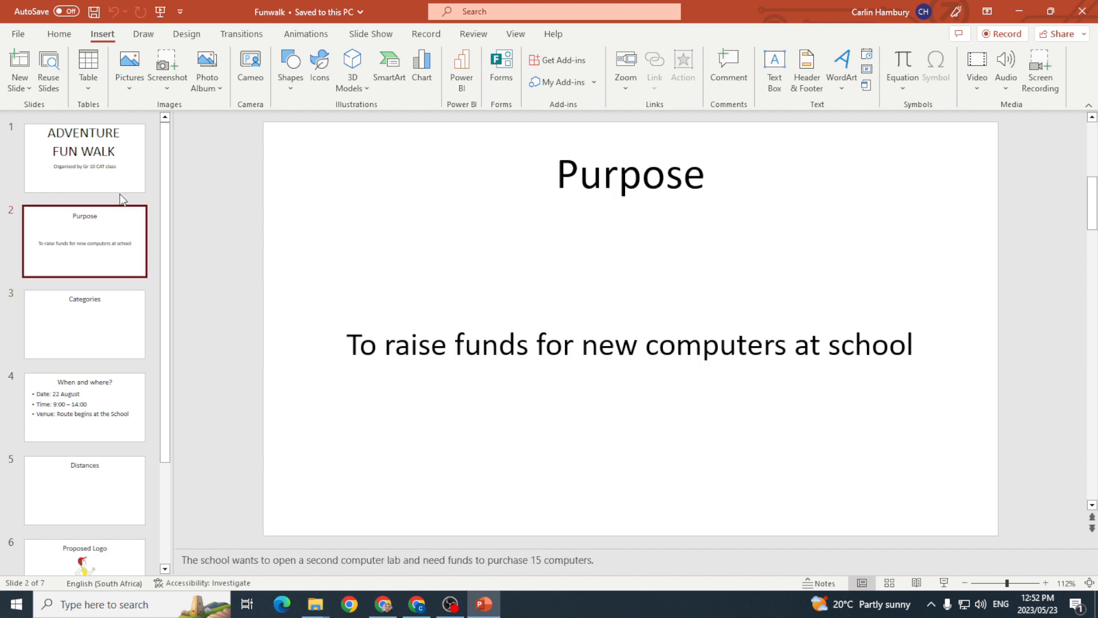
mouse_move(152, 237)
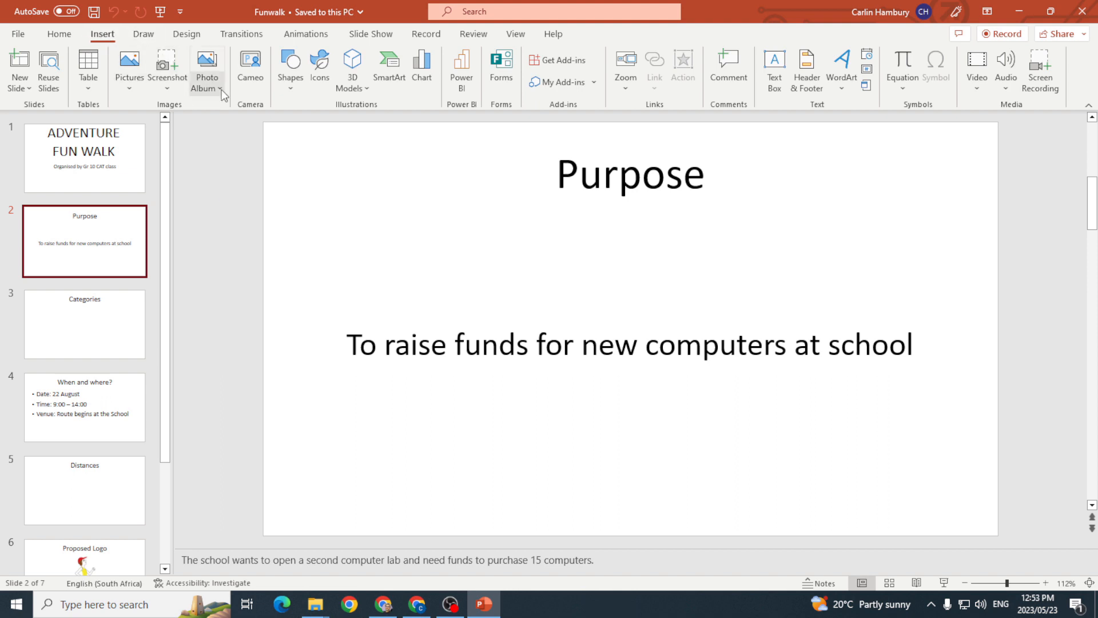
Draw a Forward action button bottom-right on Purpose, linked to Next Slide, reviewing Mouse Over
left_click(290, 66)
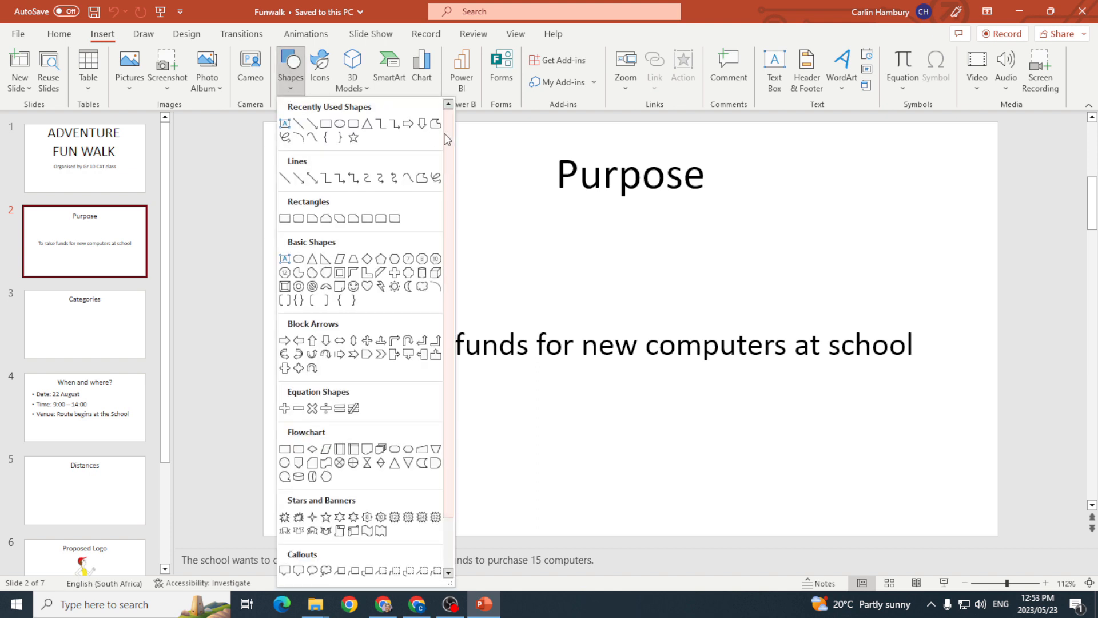
scroll("down", 3)
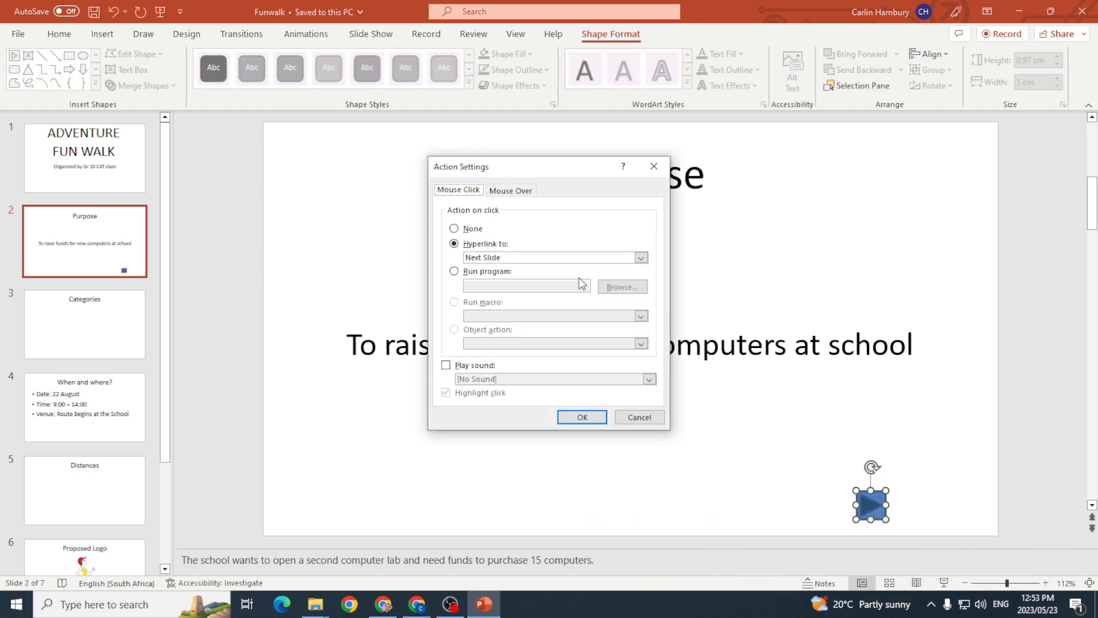
mouse_move(490, 221)
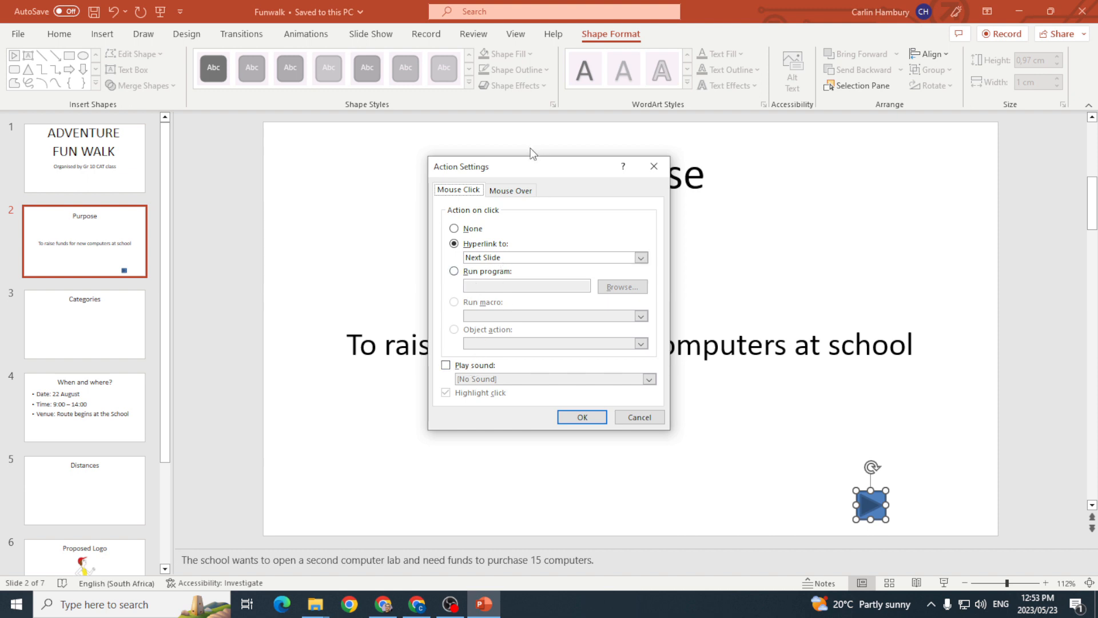
left_click(511, 189)
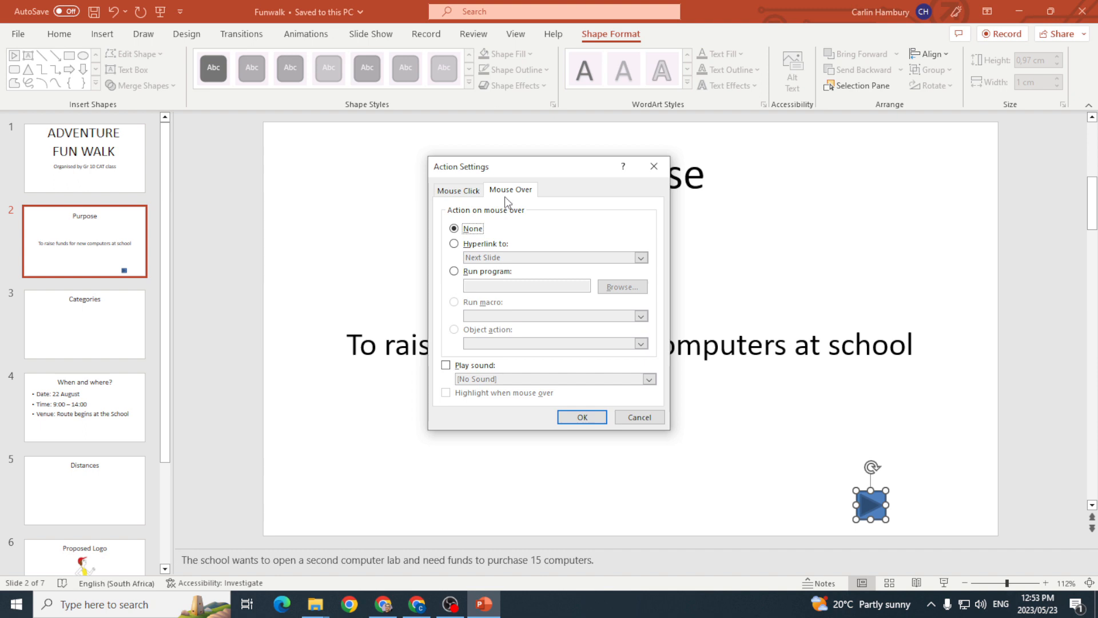
mouse_move(499, 261)
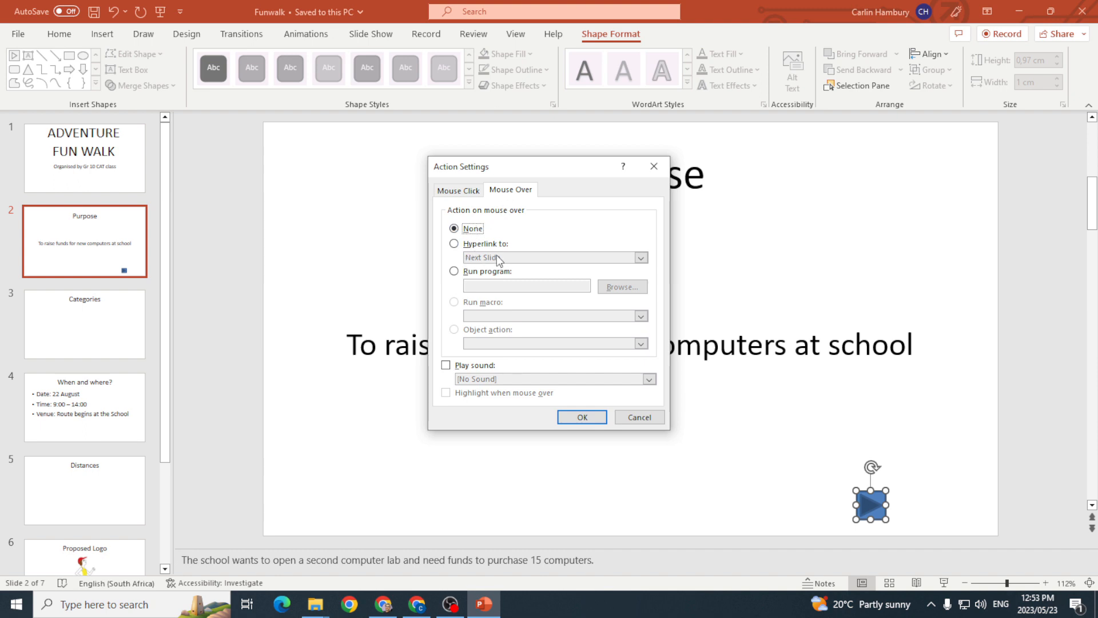
left_click(458, 190)
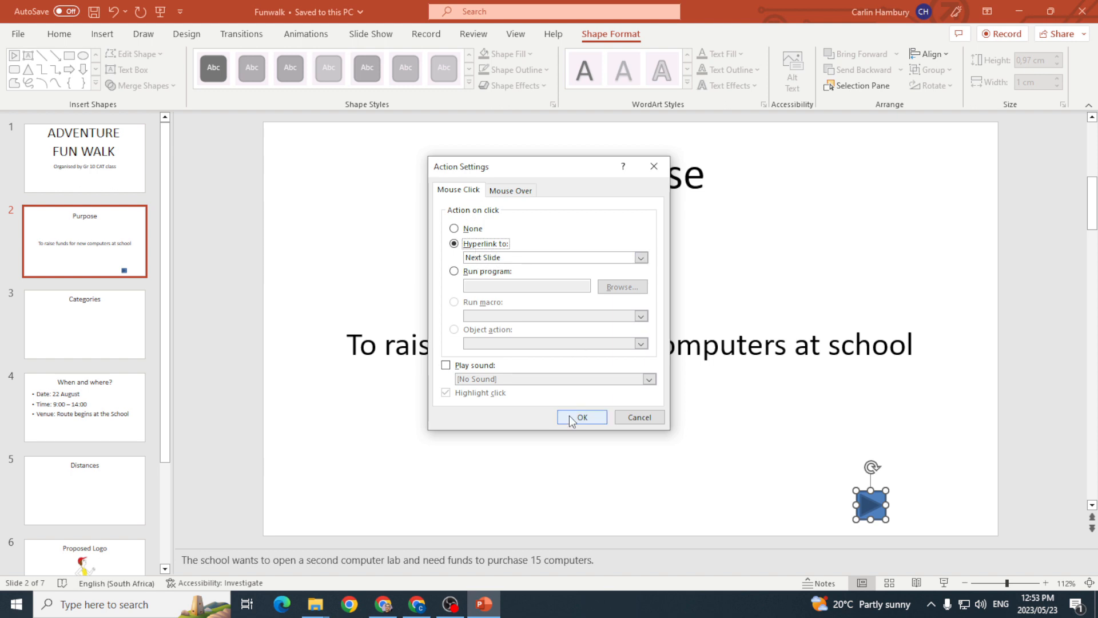
Confirm the Next Slide link and reselect the forward button on the Purpose slide
left_click(581, 417)
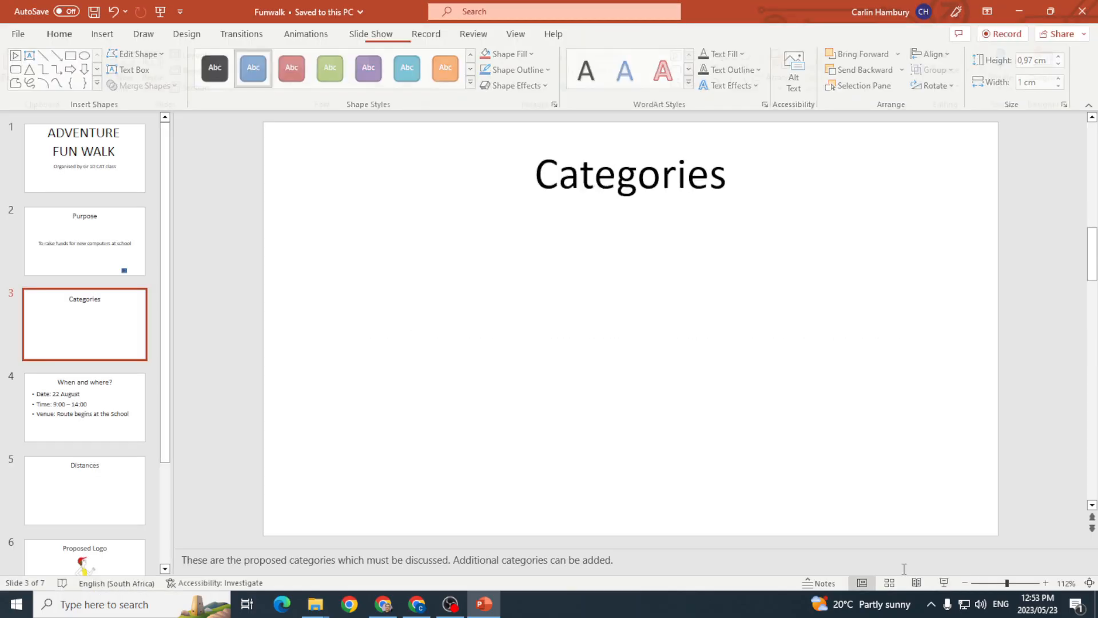
left_click(59, 33)
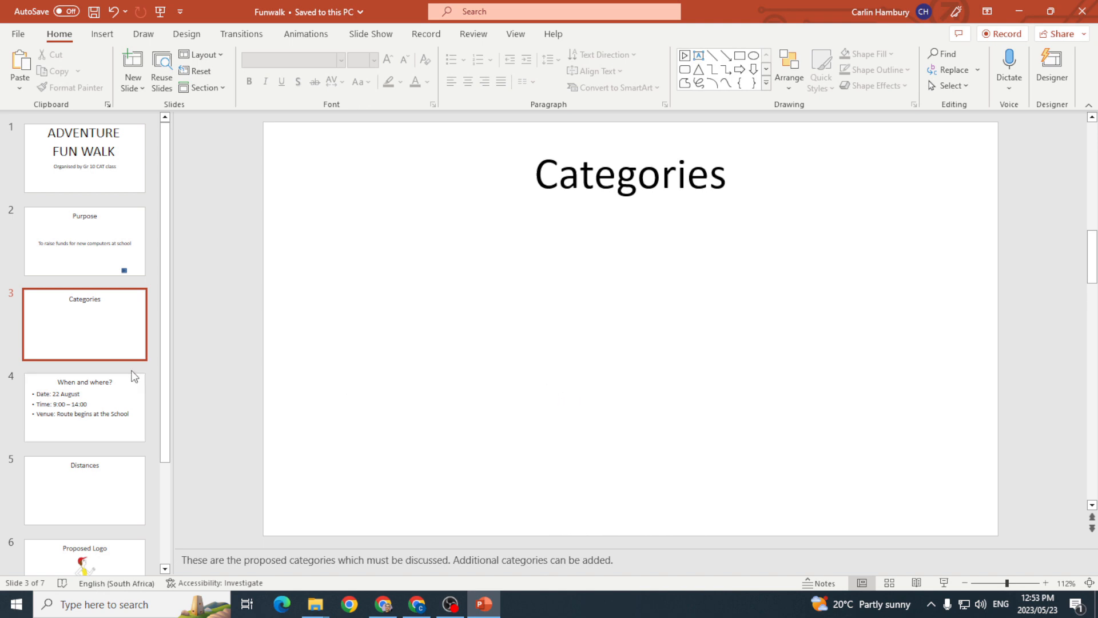
left_click(84, 241)
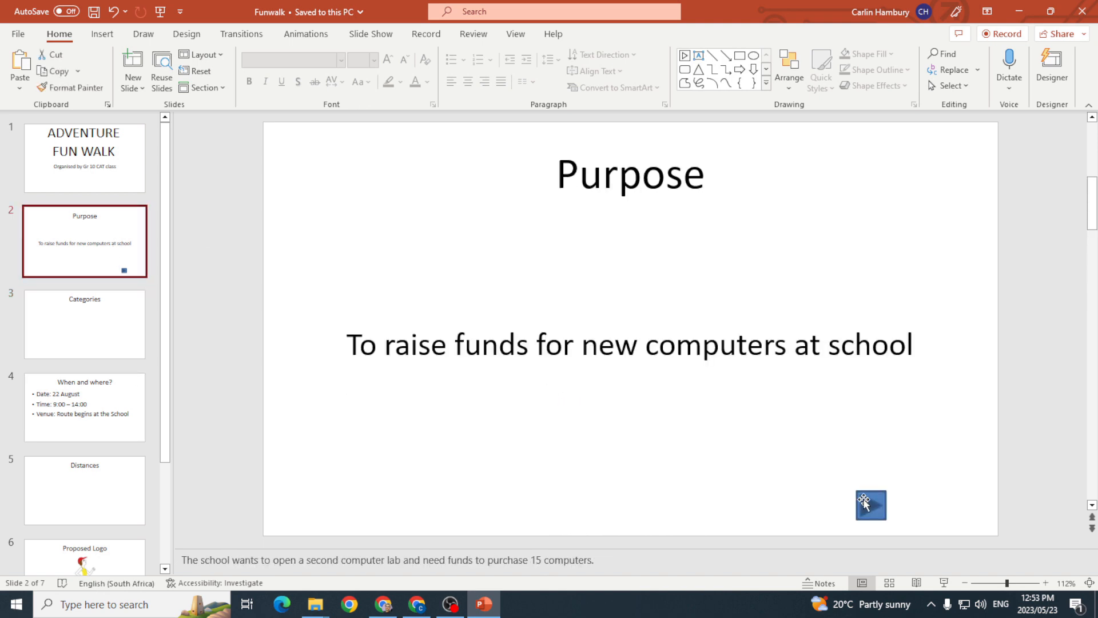
left_click(870, 505)
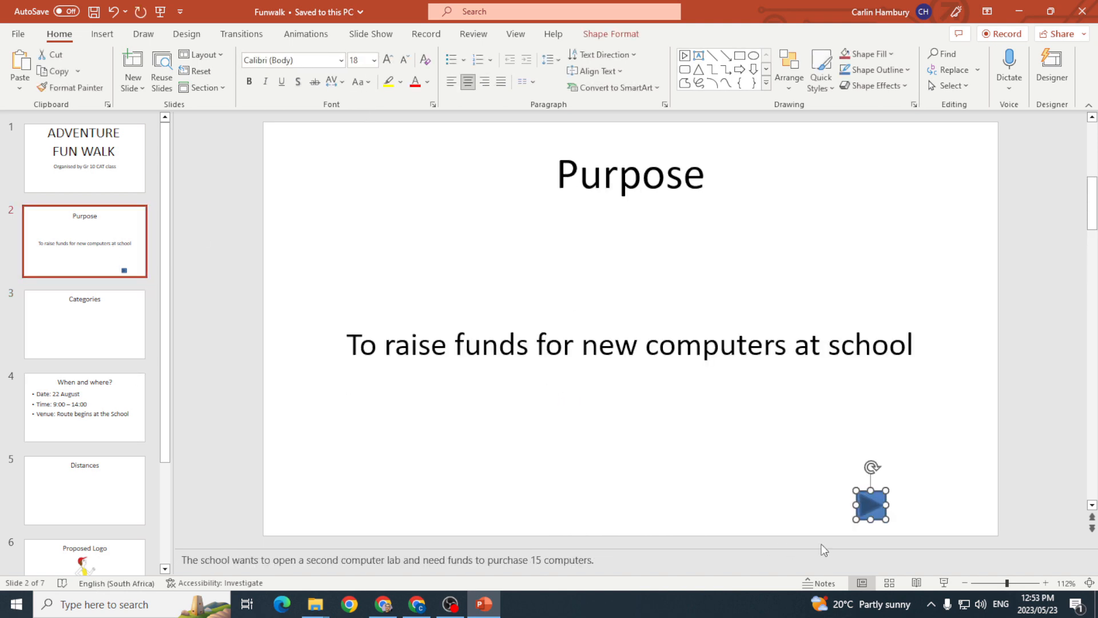
left_click(102, 33)
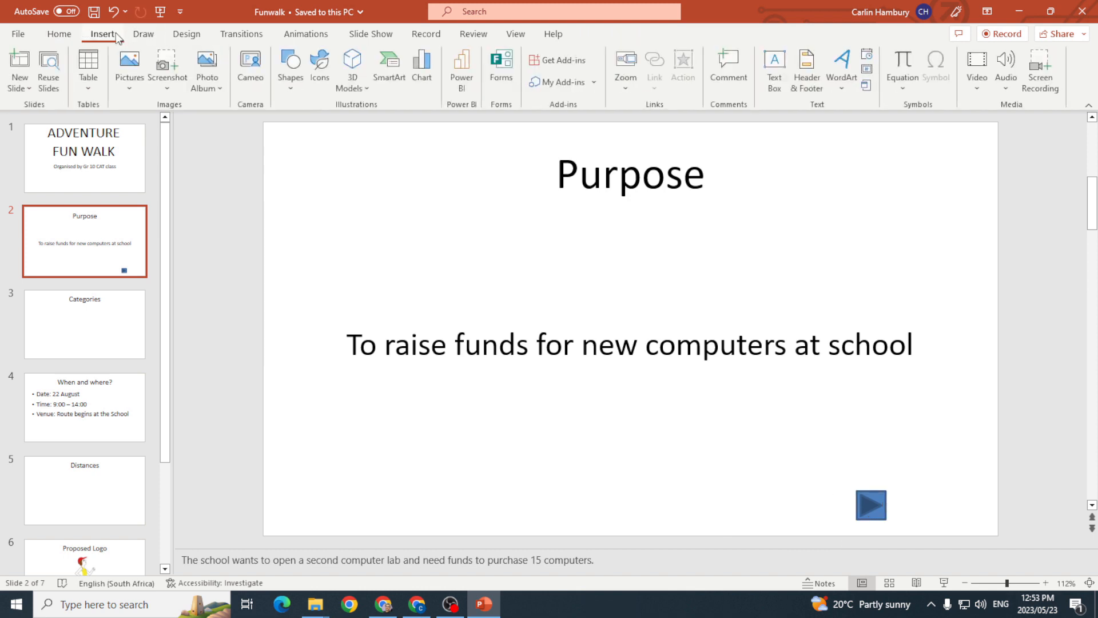
Add an End action button beside the forward button, hyperlinked to the Last Slide
left_click(290, 66)
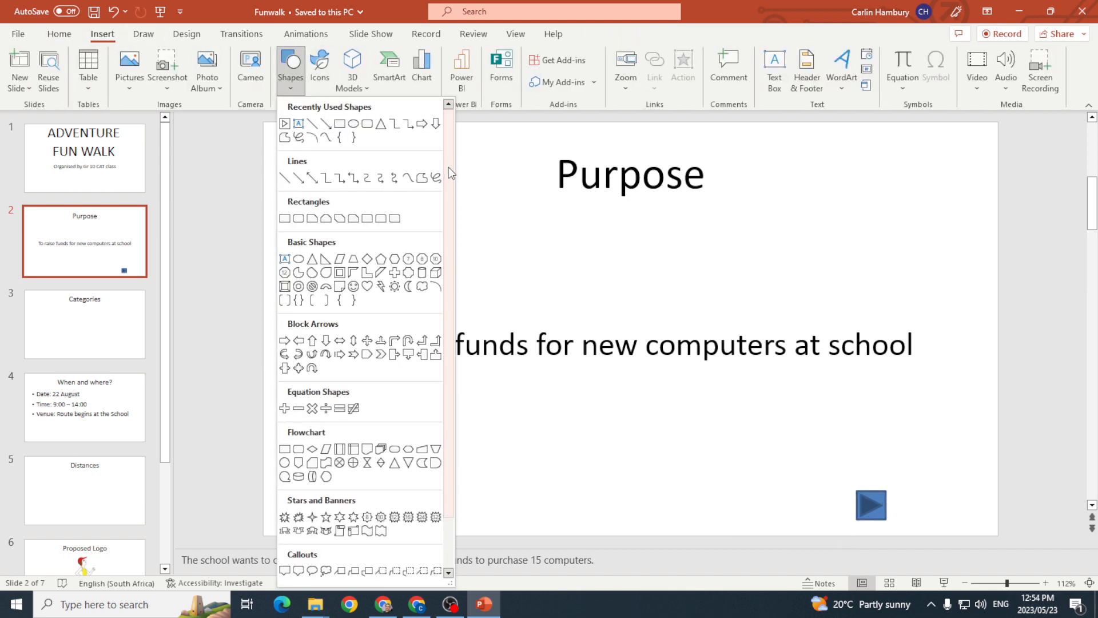
scroll("down", 3)
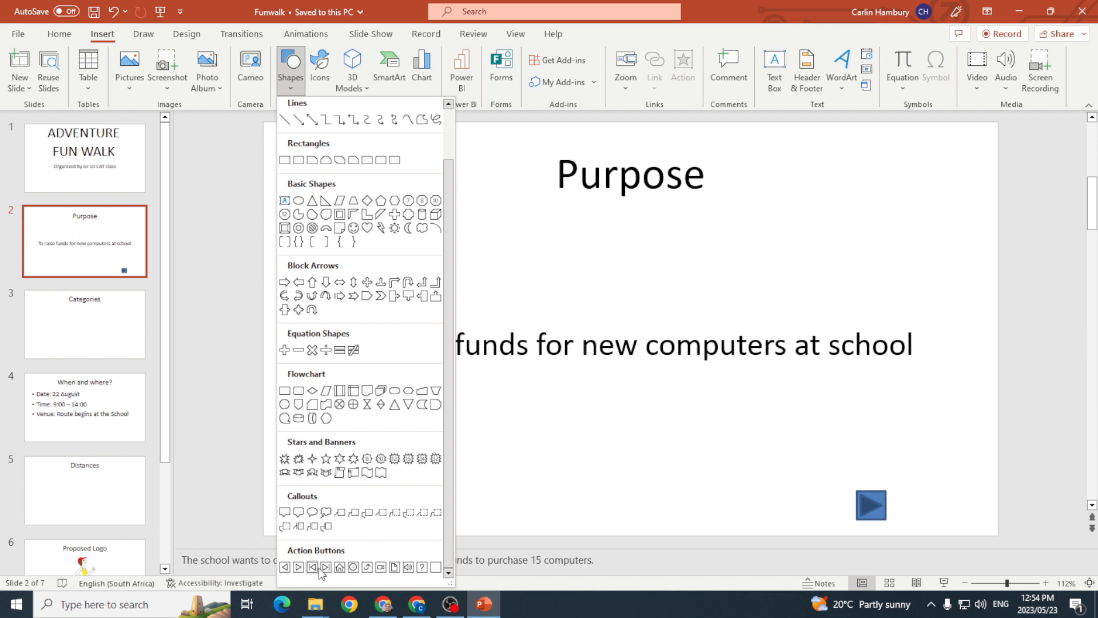
left_click(313, 567)
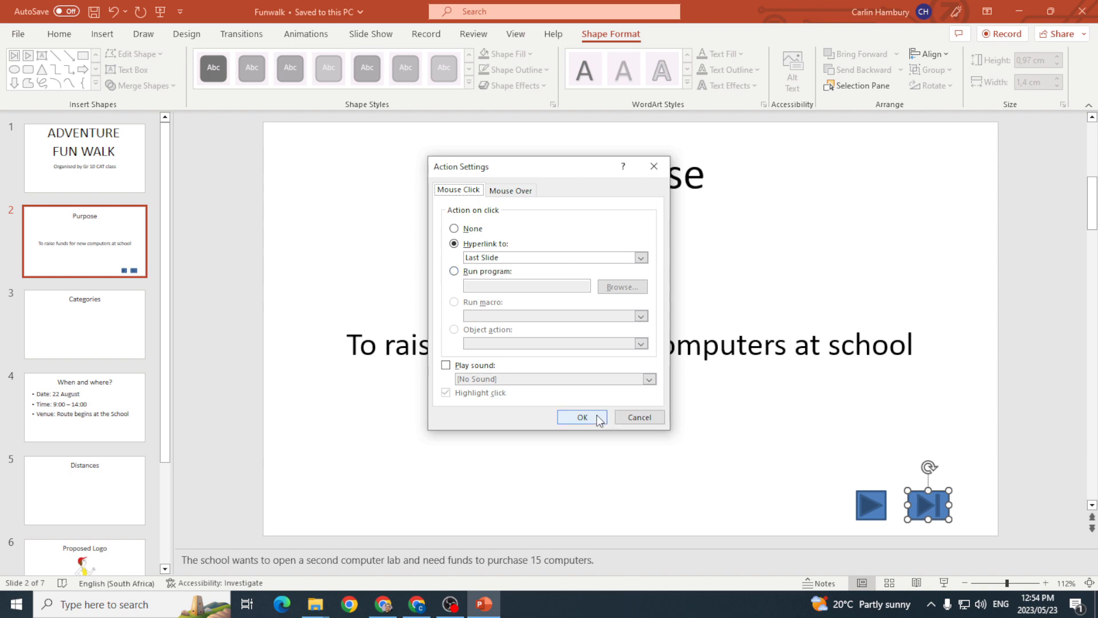
left_click(580, 417)
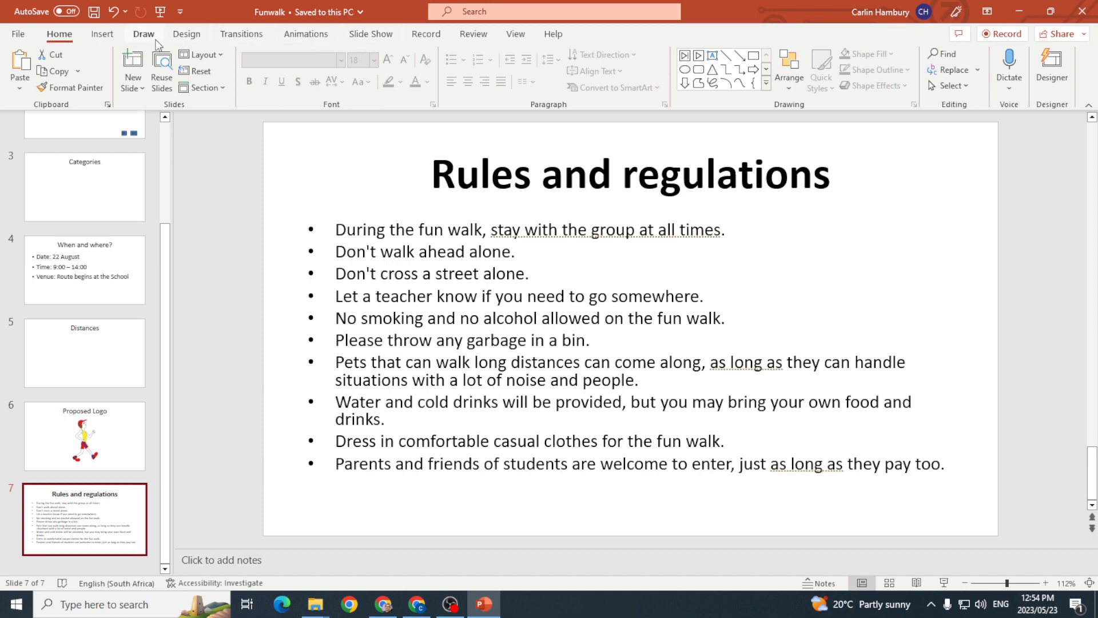
Add a Home button linking to the First Slide on Rules and regulations; start Presenter View
left_click(101, 34)
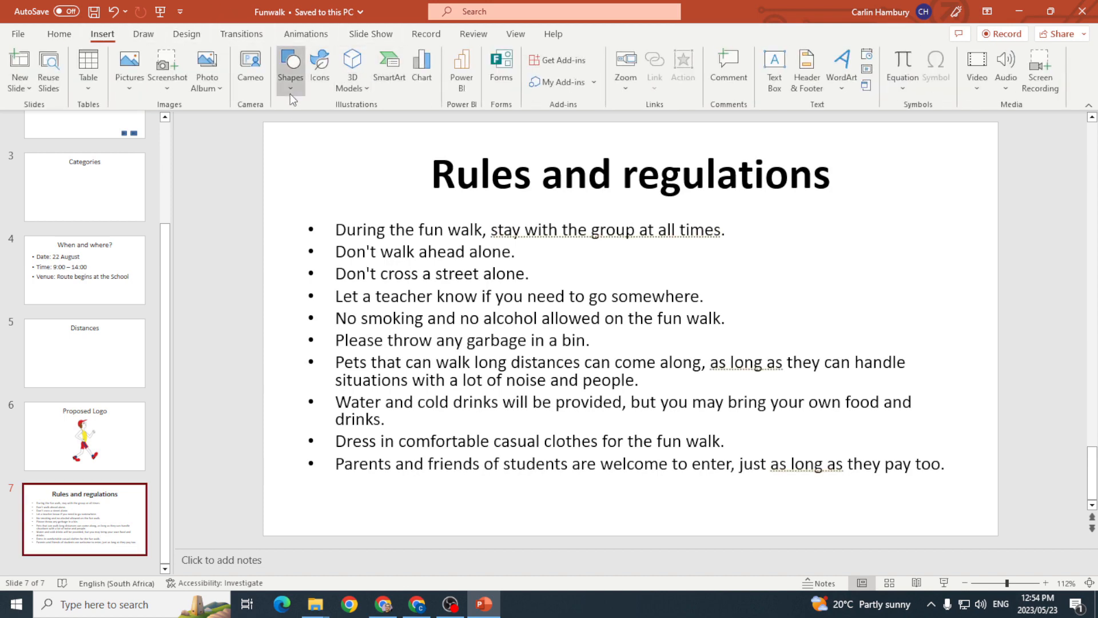
left_click(289, 69)
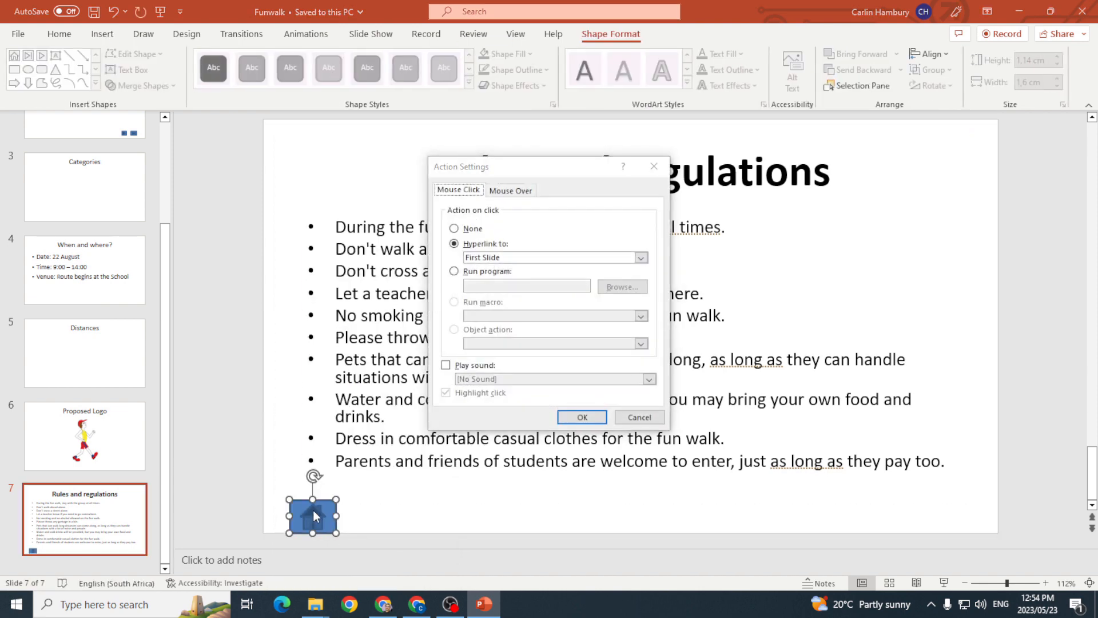
left_click(582, 417)
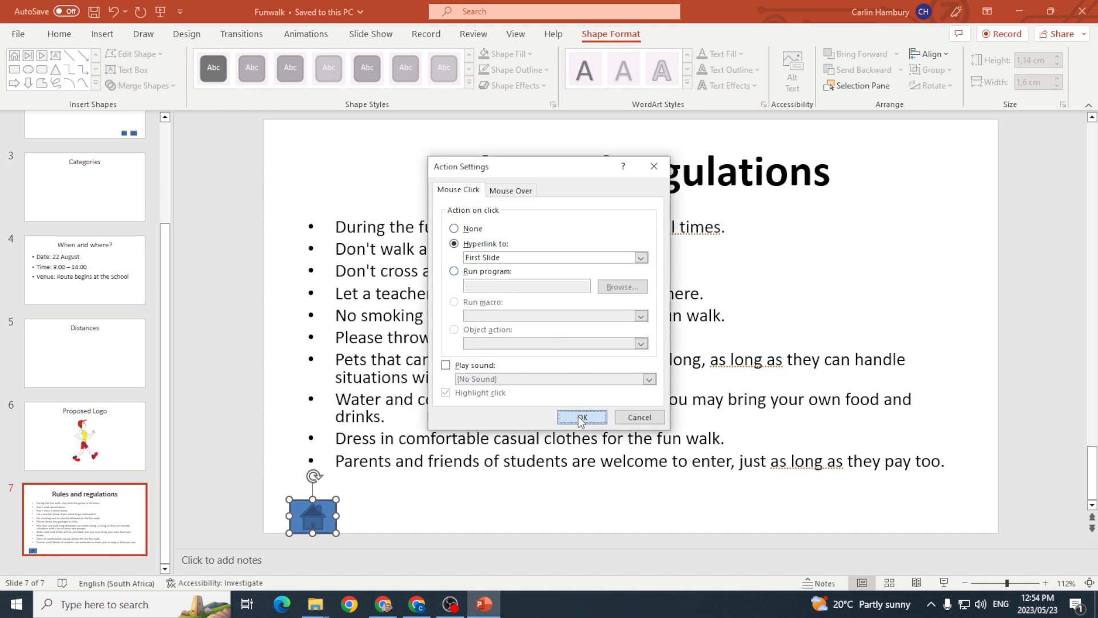
left_click(582, 418)
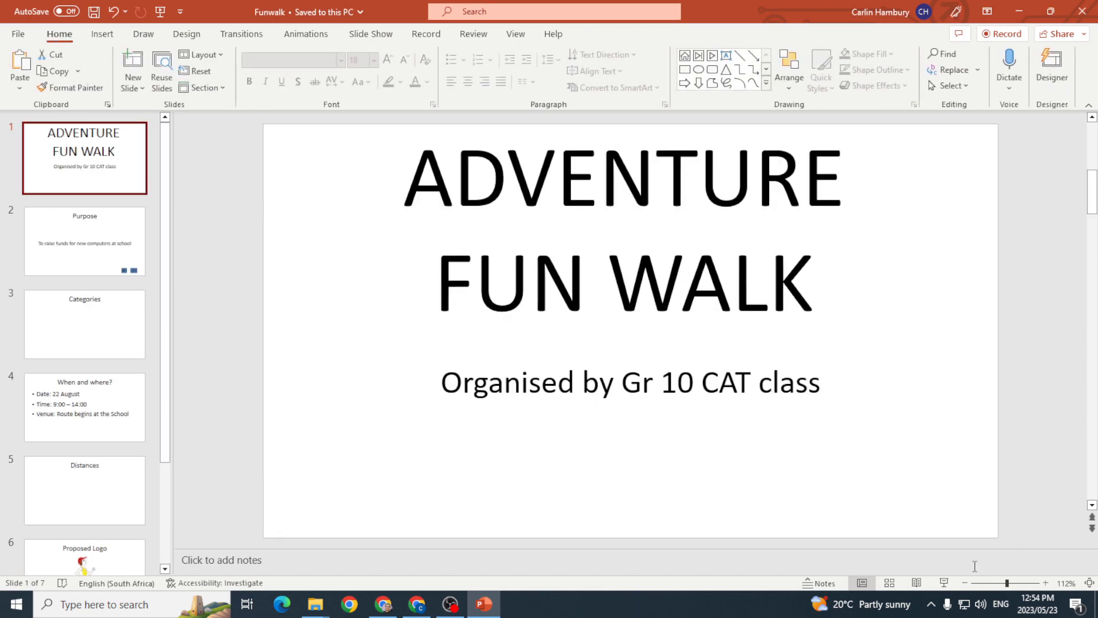
left_click(221, 21)
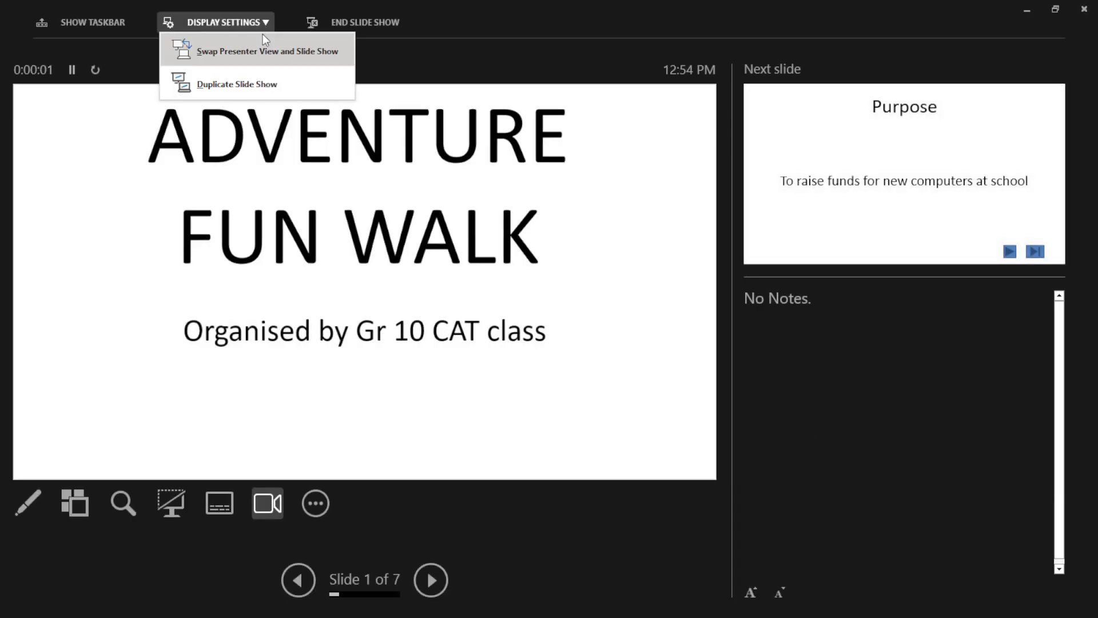